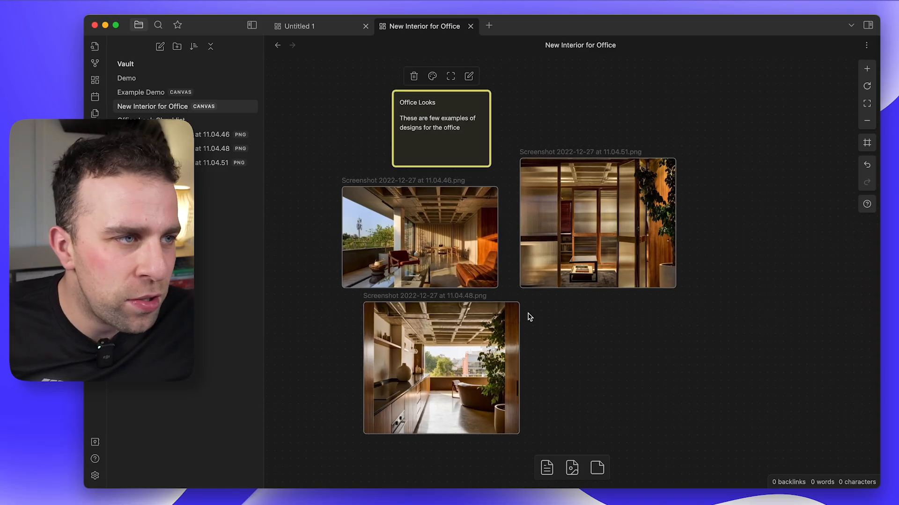
Deselect the arranged Office Looks card and three office photos on the canvas.
left_click(596, 222)
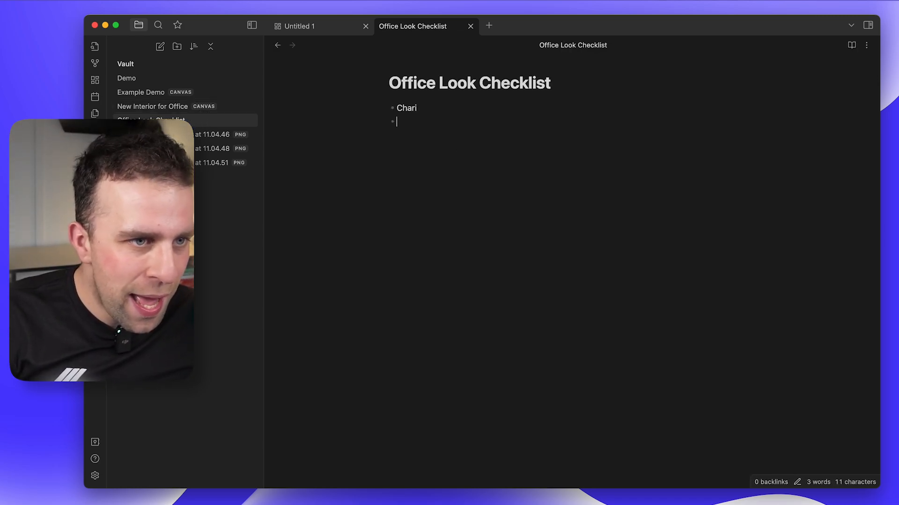
Add 'Desk' to the Office Look Checklist and return to the New Interior for Office canvas.
type("Desk")
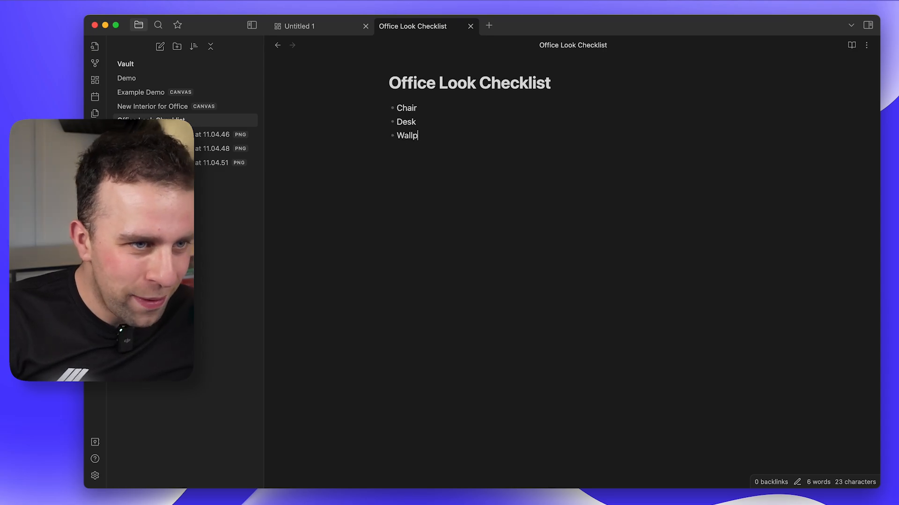
left_click(425, 26)
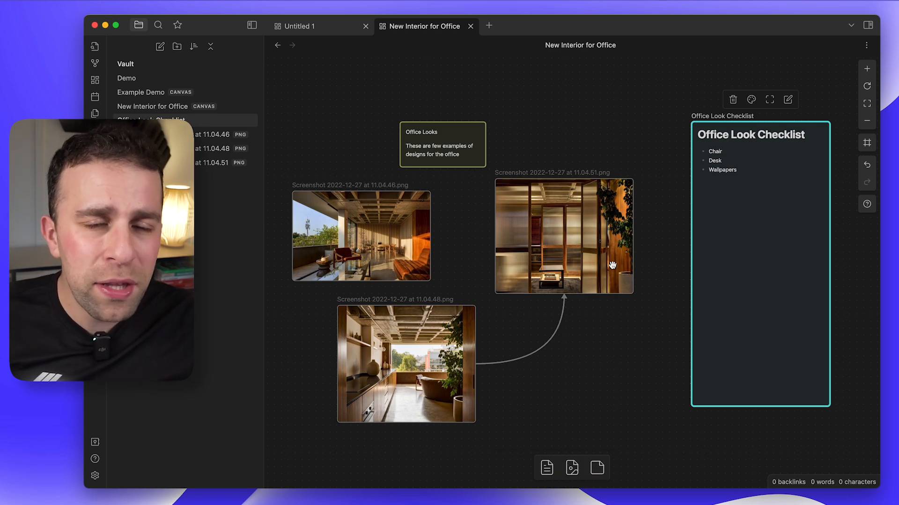